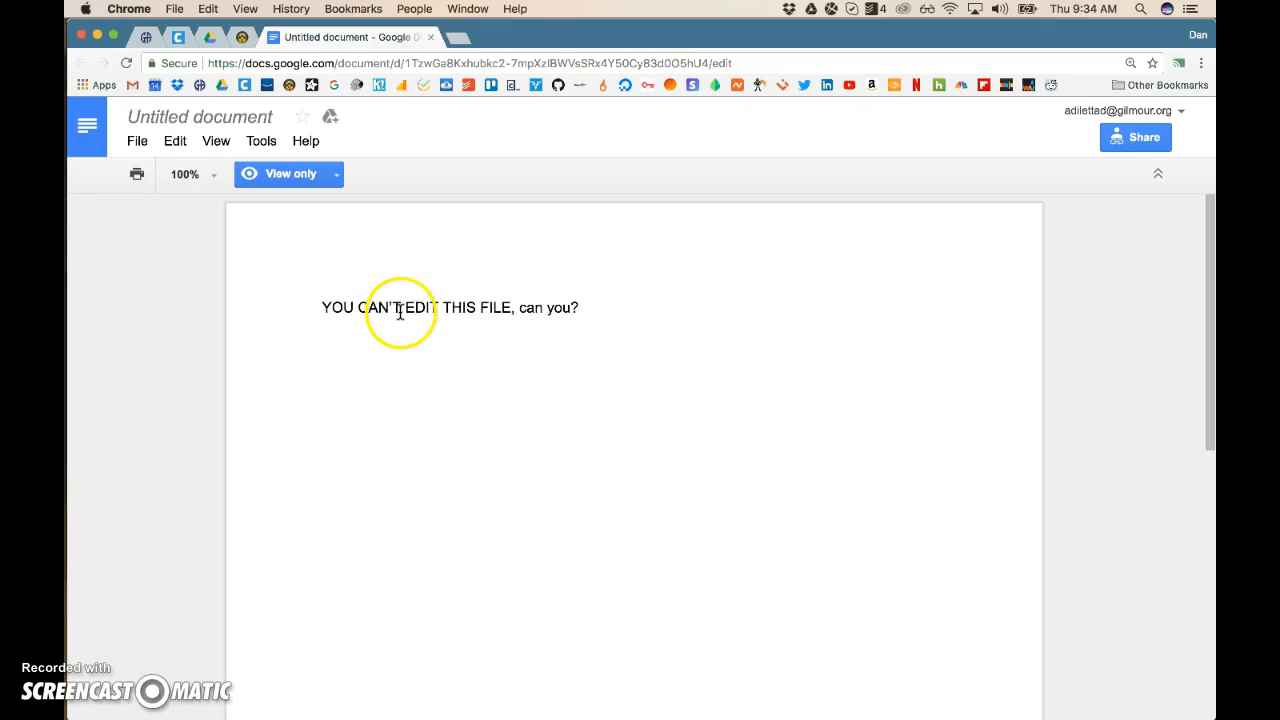
{"action": "mouse_move", "coordinate": [472, 308]}
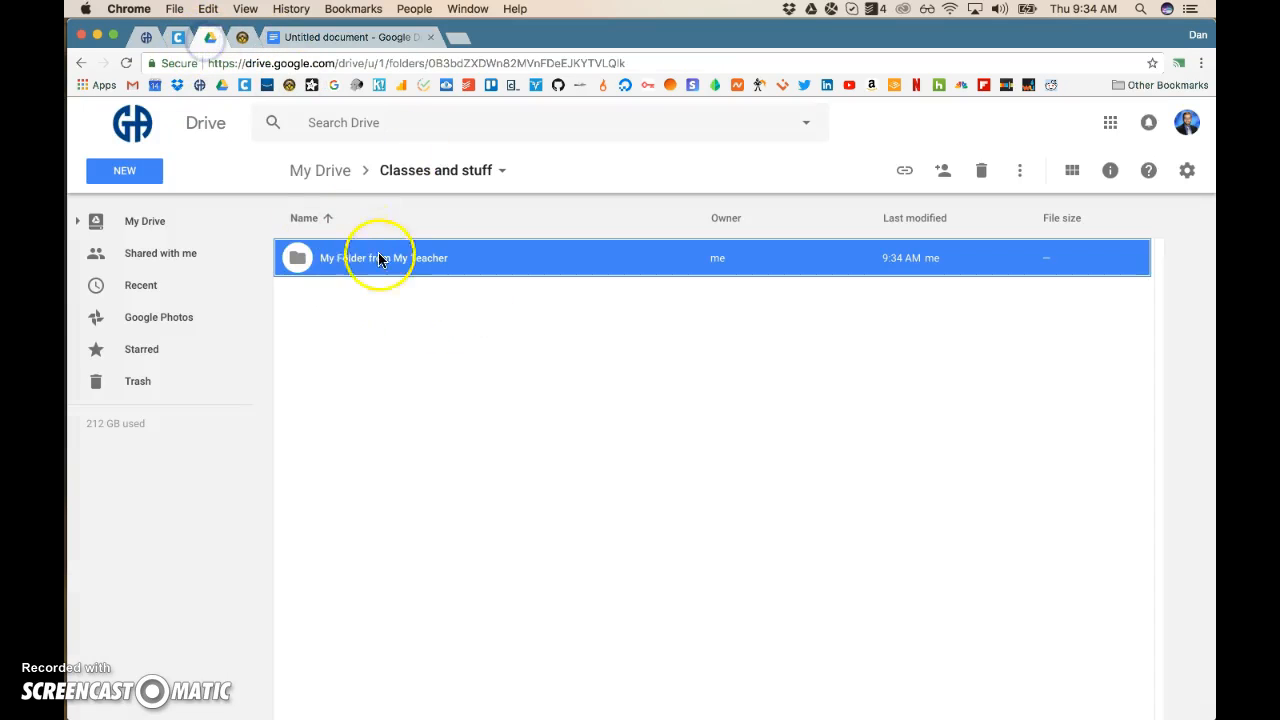
Step: Select My Folder from My Teacher inside the Classes and stuff folder in Drive
{"action": "left_click", "coordinate": [700, 450]}
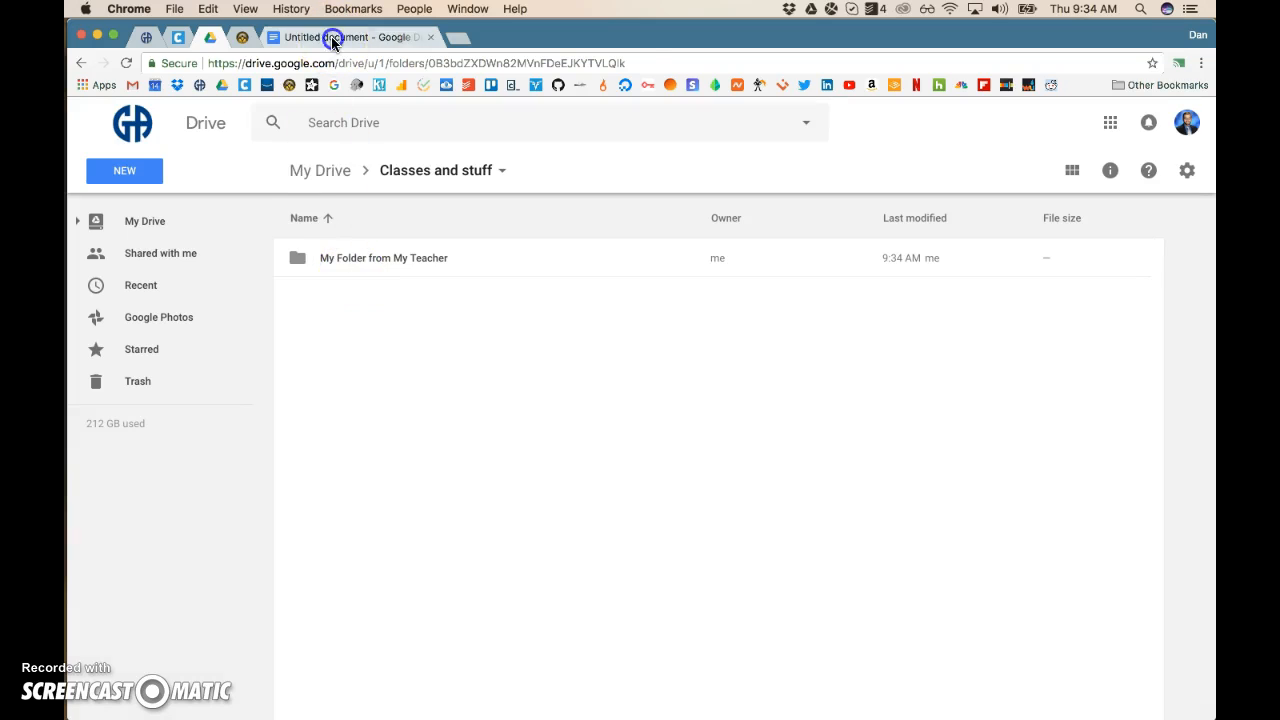
Step: Return to the view-only document and show its notice that edit access must be requested
{"action": "left_click", "coordinate": [340, 36]}
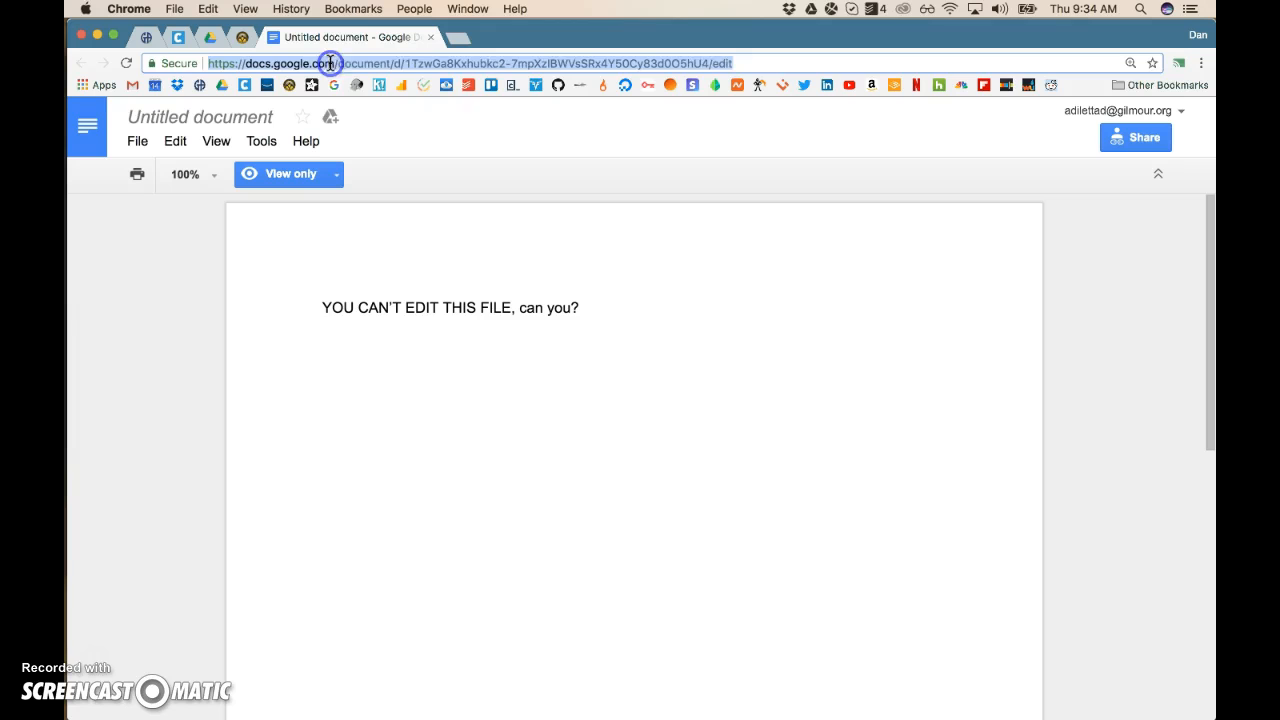
{"action": "left_click", "coordinate": [288, 172]}
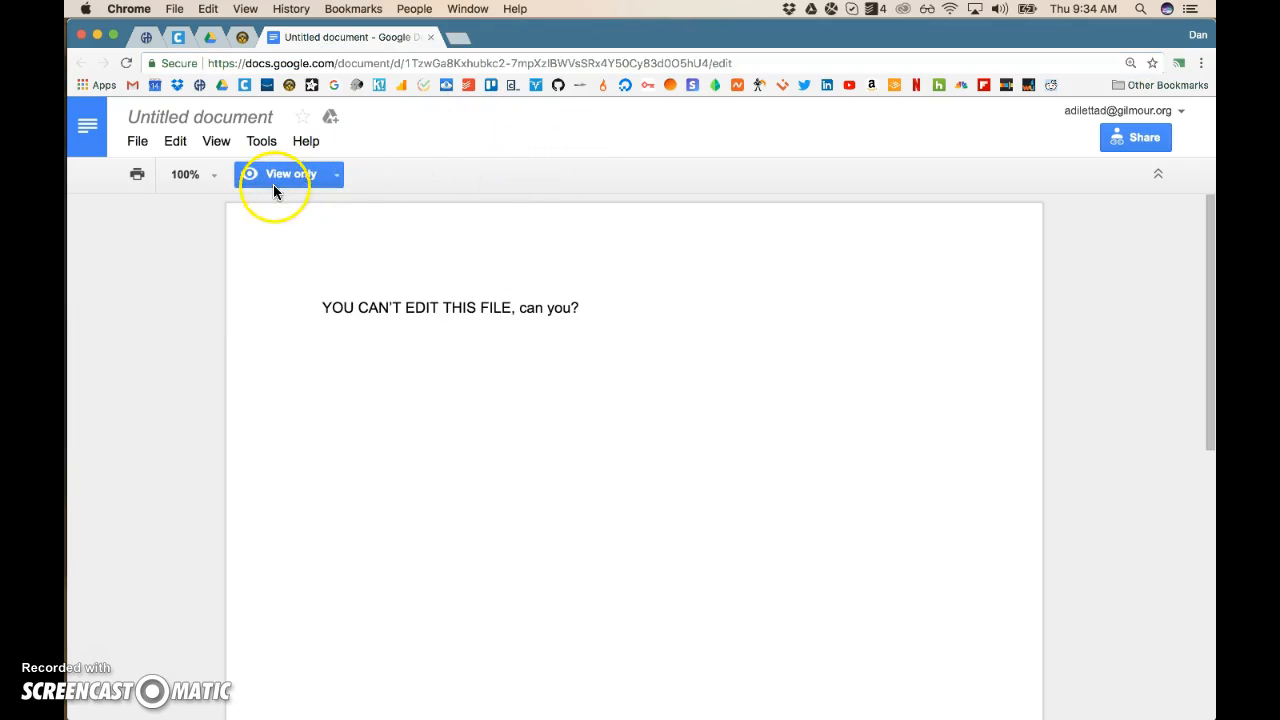
{"action": "left_click", "coordinate": [288, 172]}
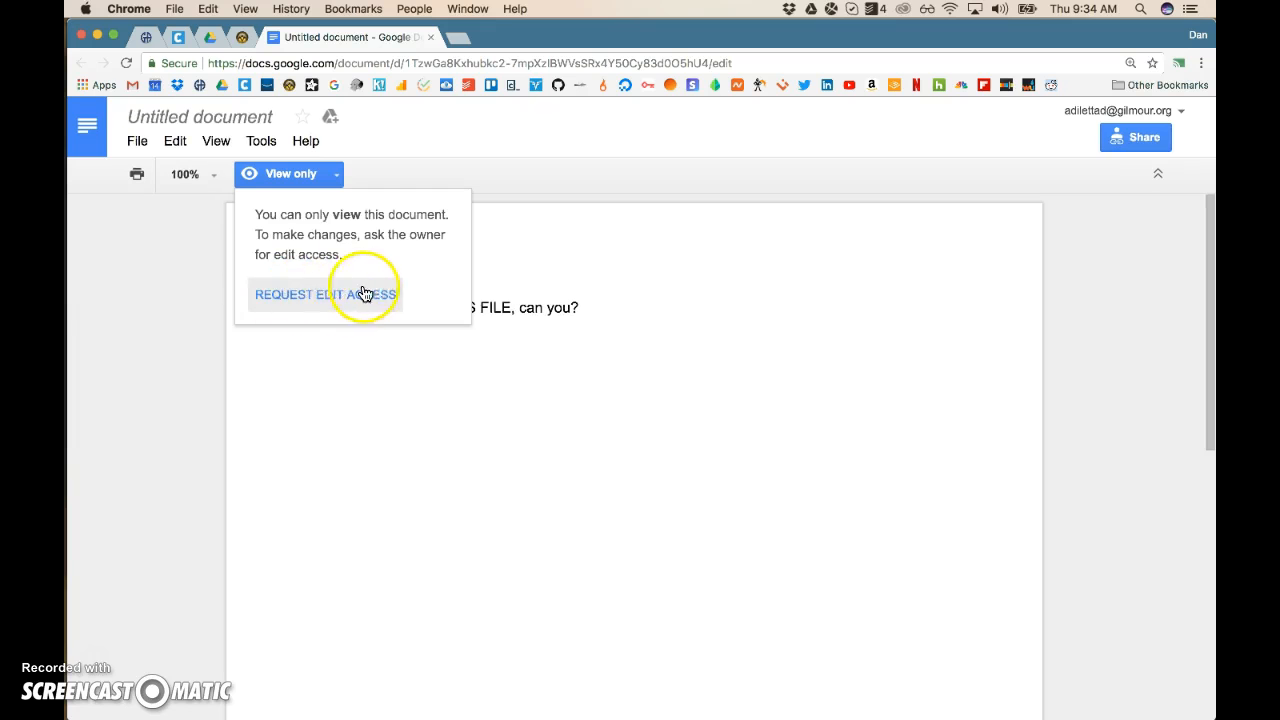
{"action": "mouse_move", "coordinate": [270, 222]}
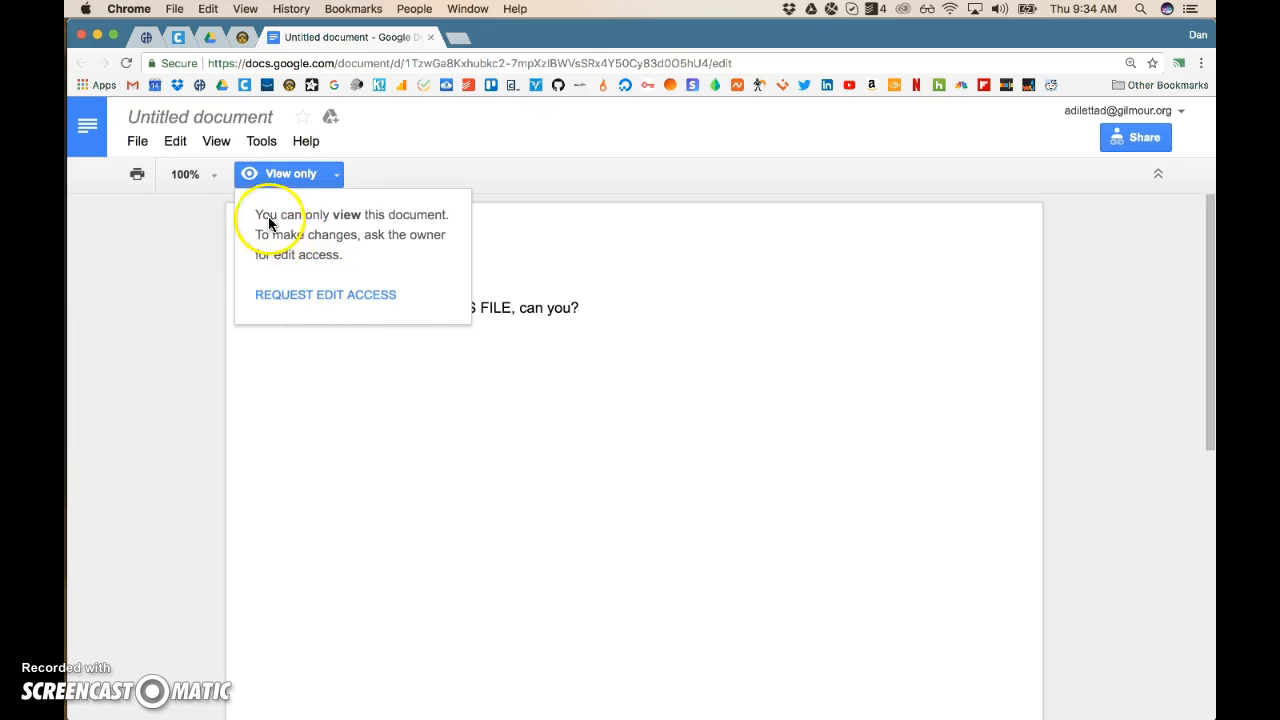
Step: Start File > Make a copy, proposed as Copy of Untitled document in My Drive
{"action": "left_click", "coordinate": [136, 140]}
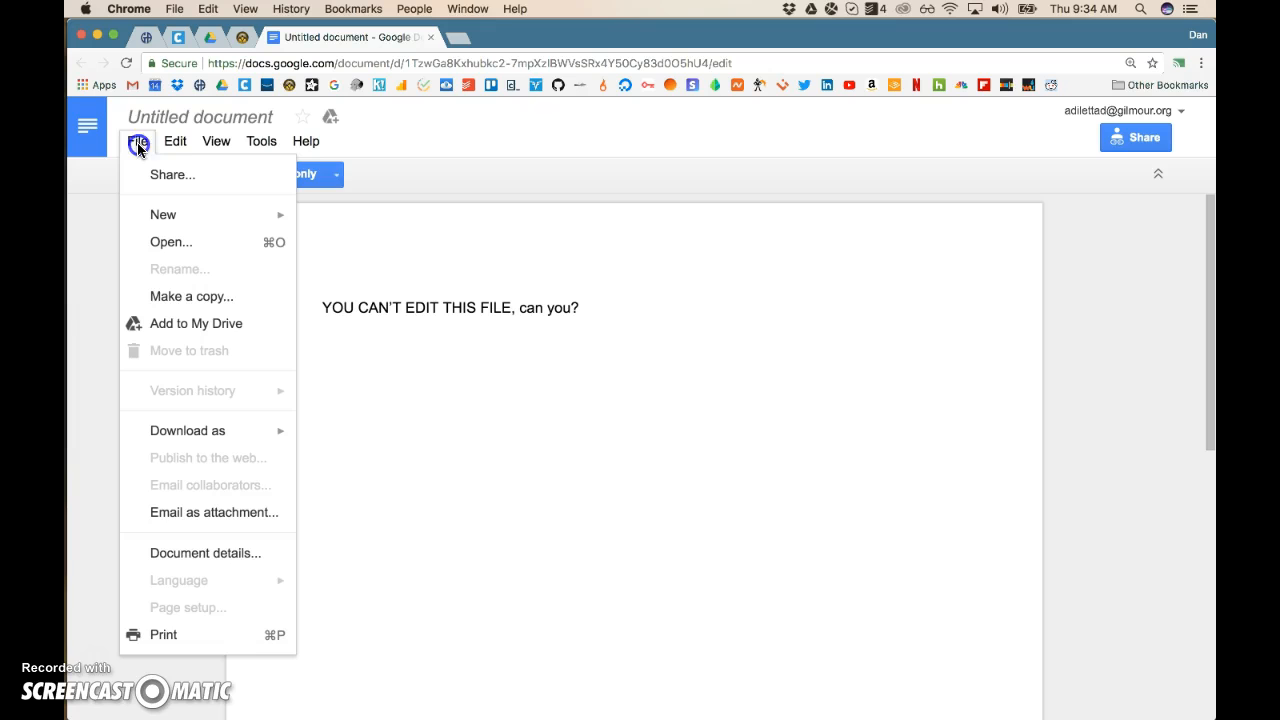
{"action": "mouse_move", "coordinate": [184, 296]}
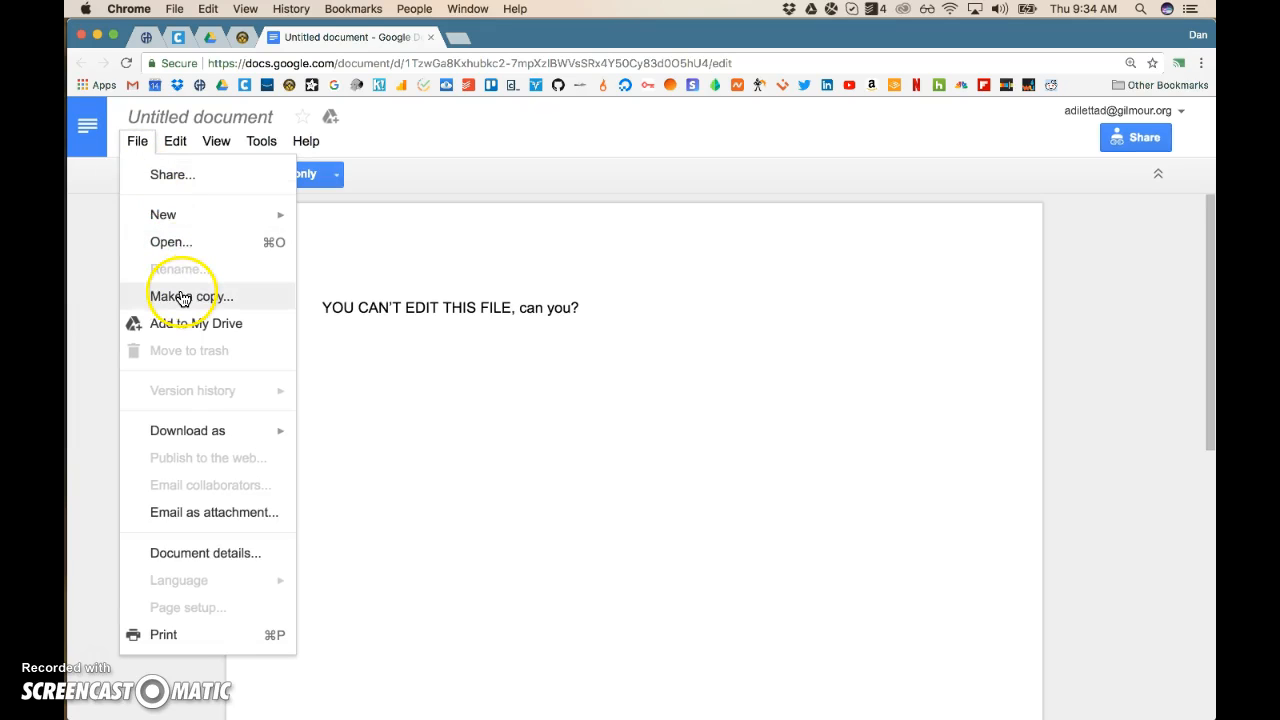
{"action": "left_click", "coordinate": [188, 296]}
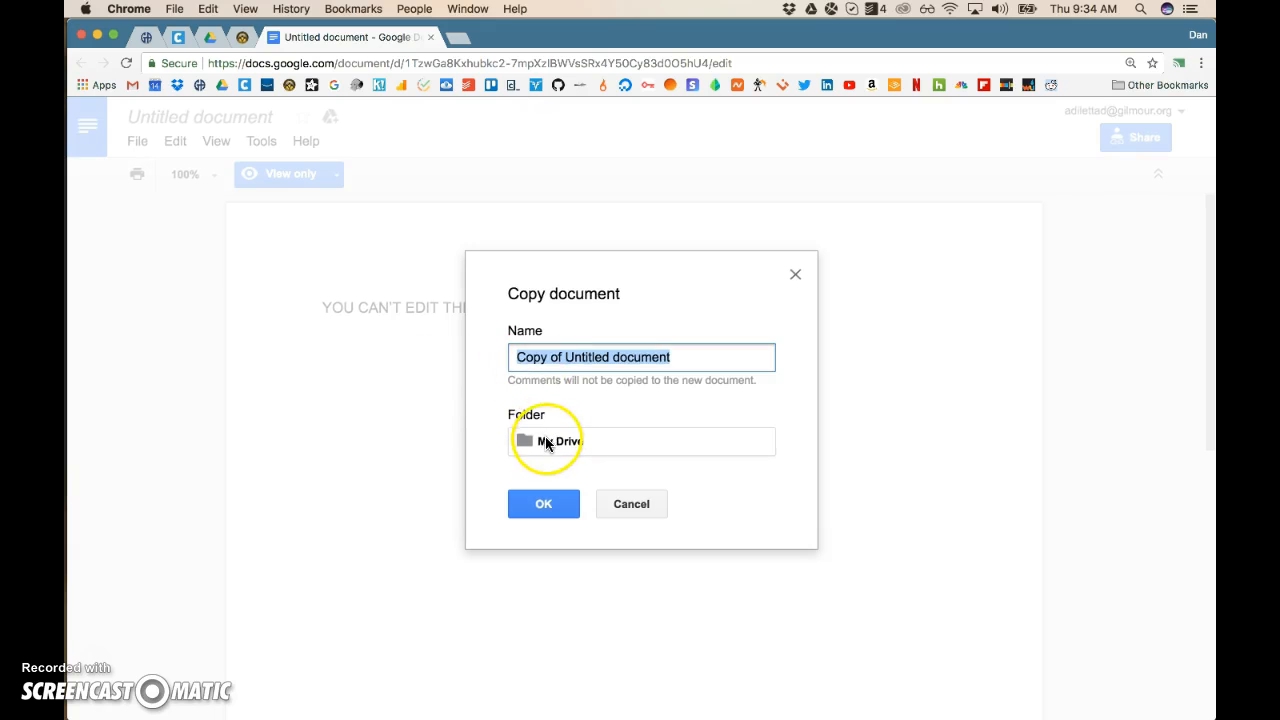
Step: Set the copy destination to My Drive > Classes and stuff > My Folder from My Teacher
{"action": "left_click", "coordinate": [560, 442]}
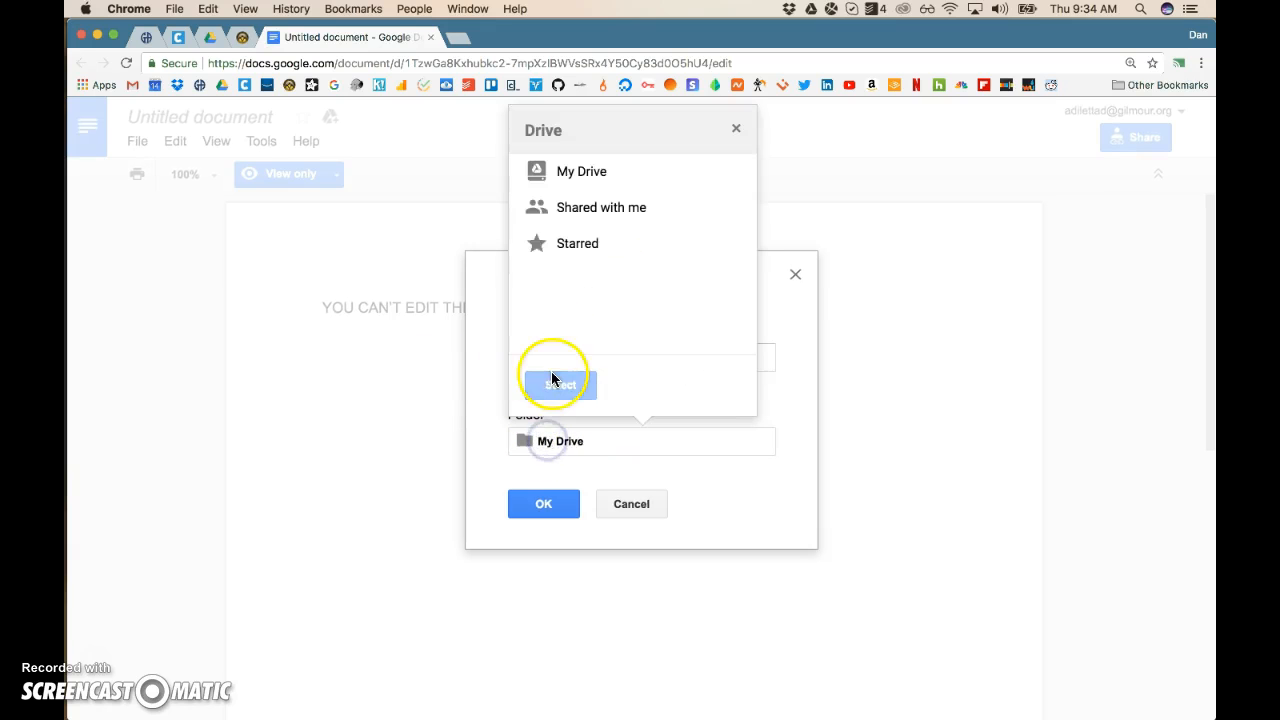
{"action": "left_click", "coordinate": [580, 172]}
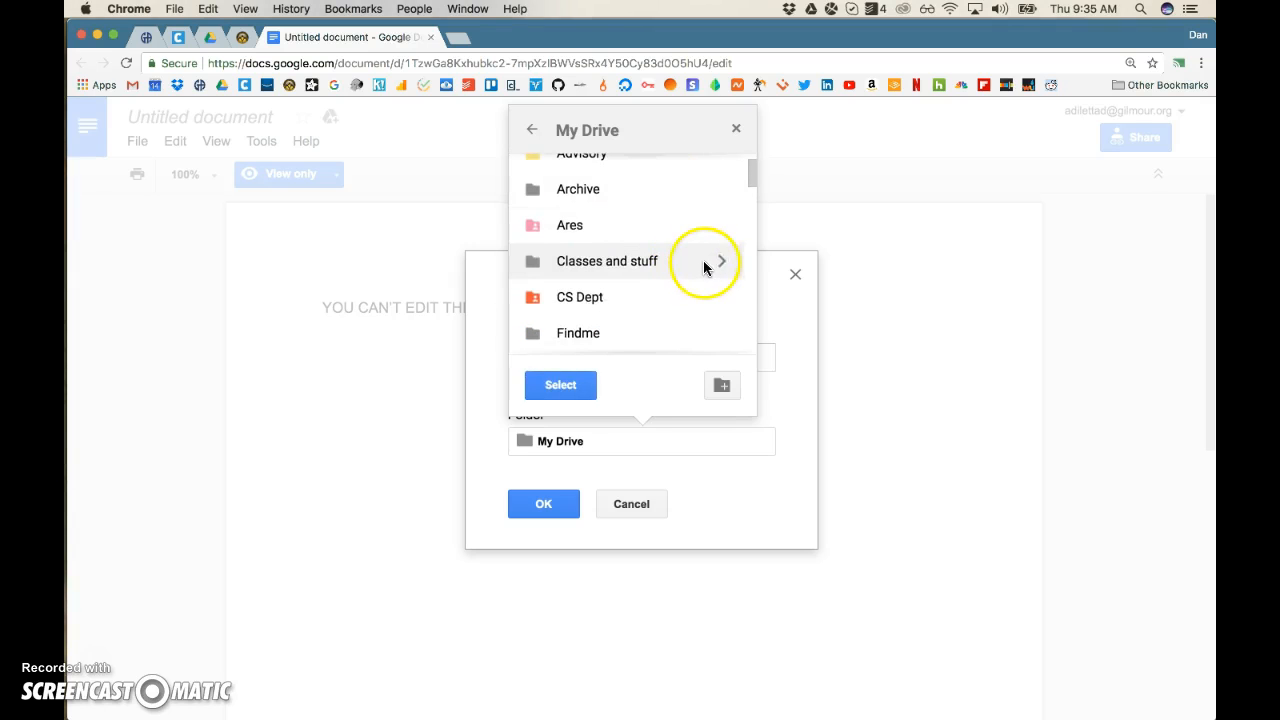
{"action": "left_click", "coordinate": [720, 260]}
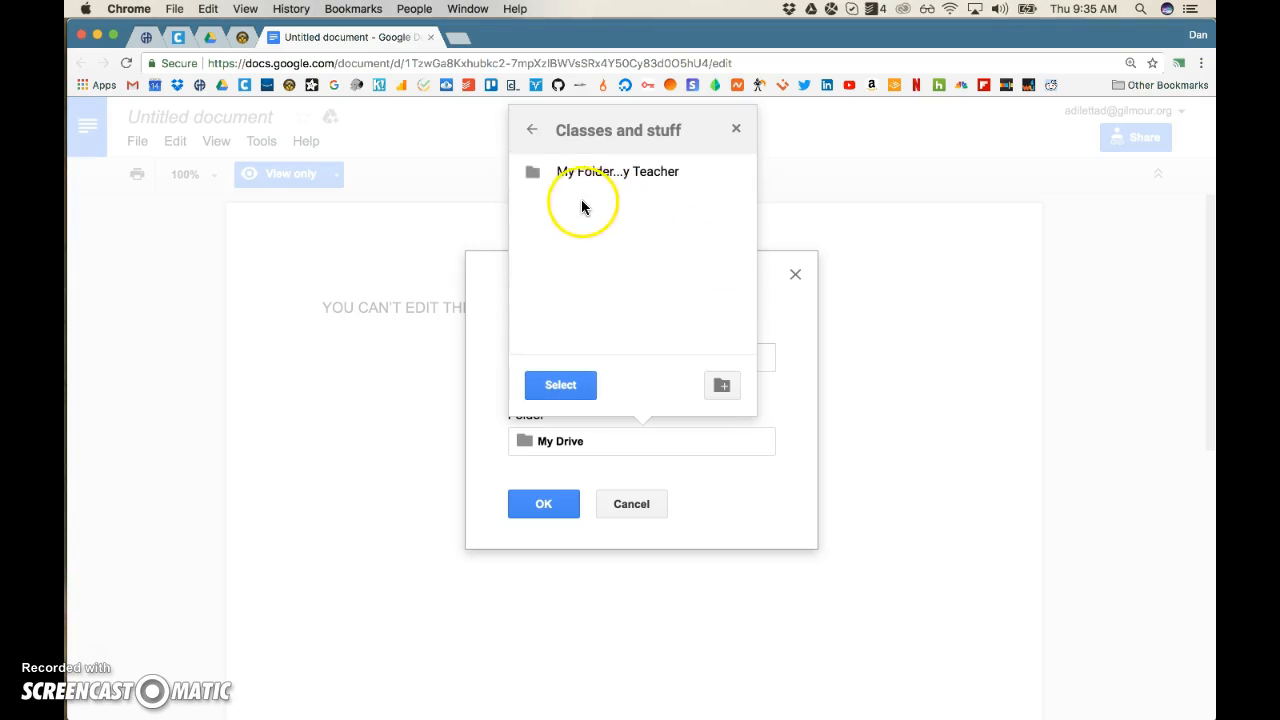
{"action": "left_click", "coordinate": [630, 172]}
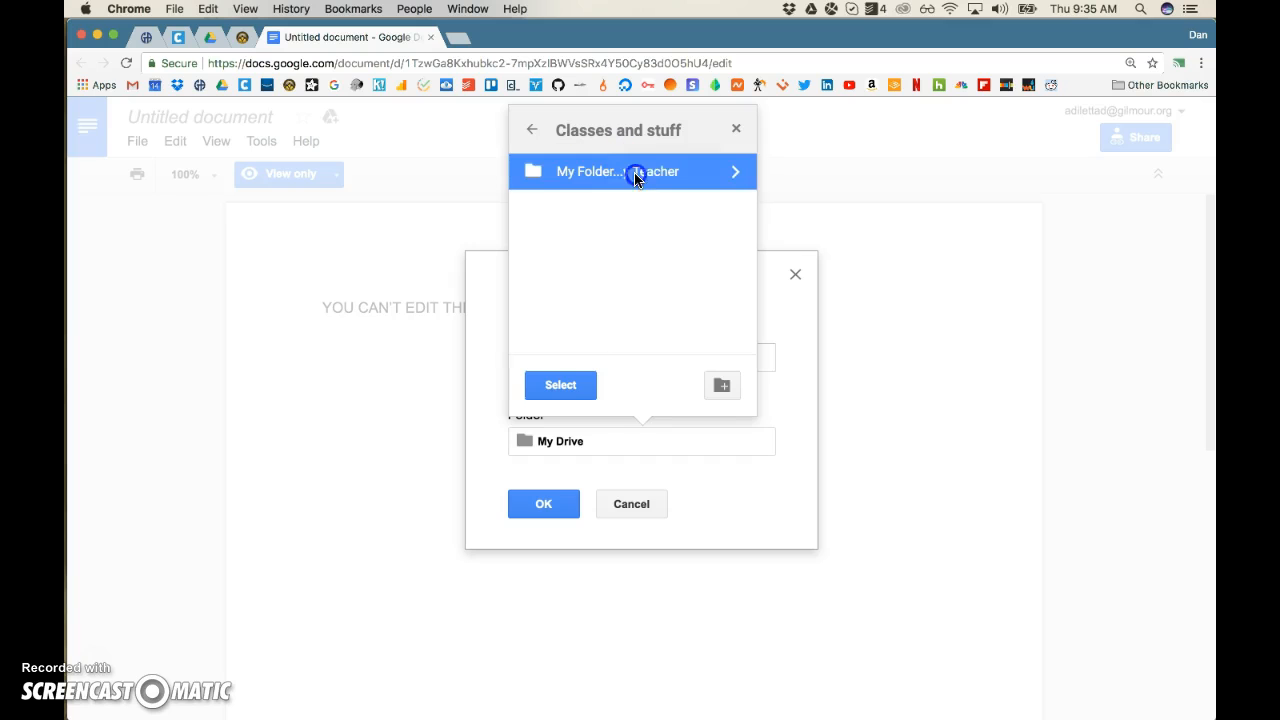
{"action": "left_click", "coordinate": [632, 172]}
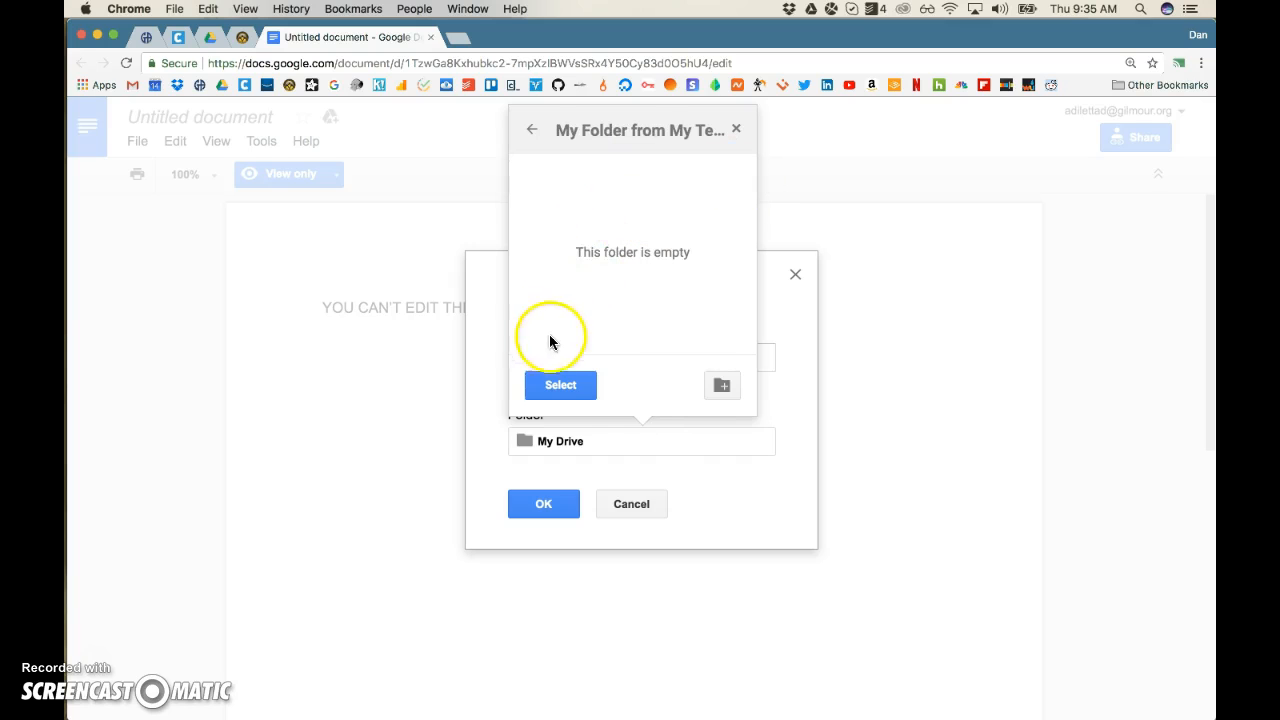
{"action": "left_click", "coordinate": [560, 384]}
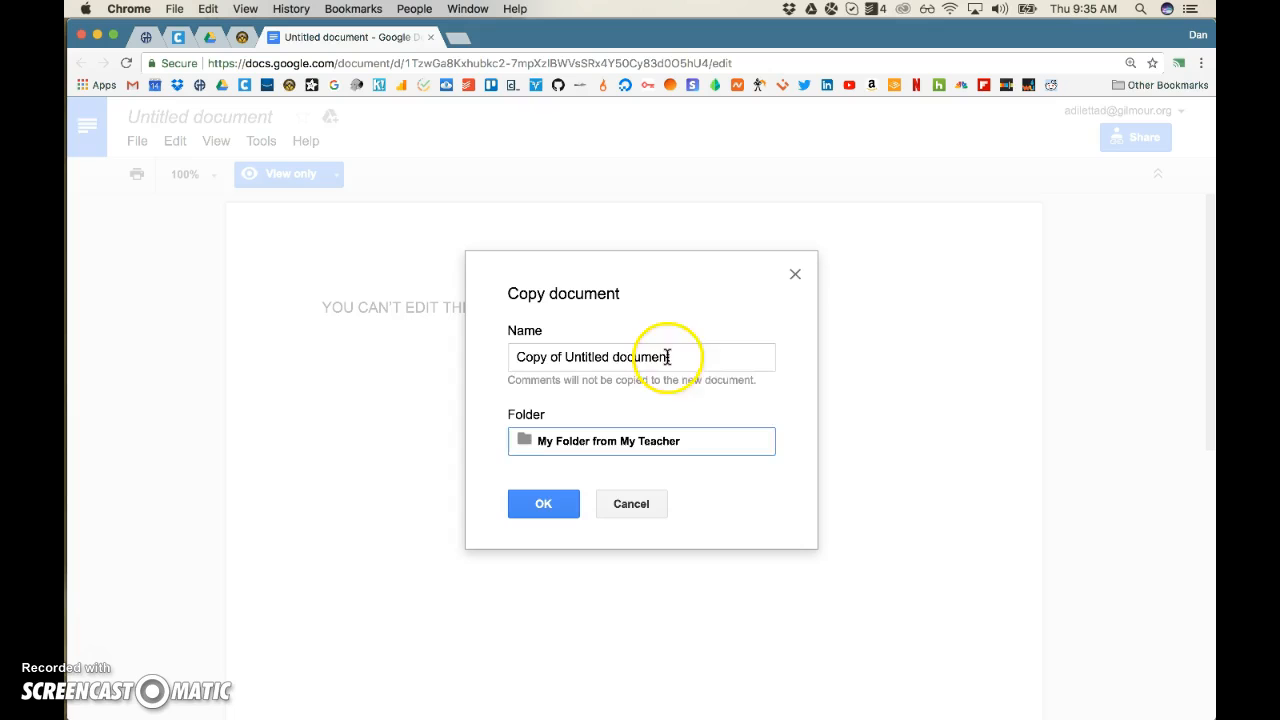
Step: Name the copy My Assignment and create it in My Folder from My Teacher
{"action": "type", "text": "My As"}
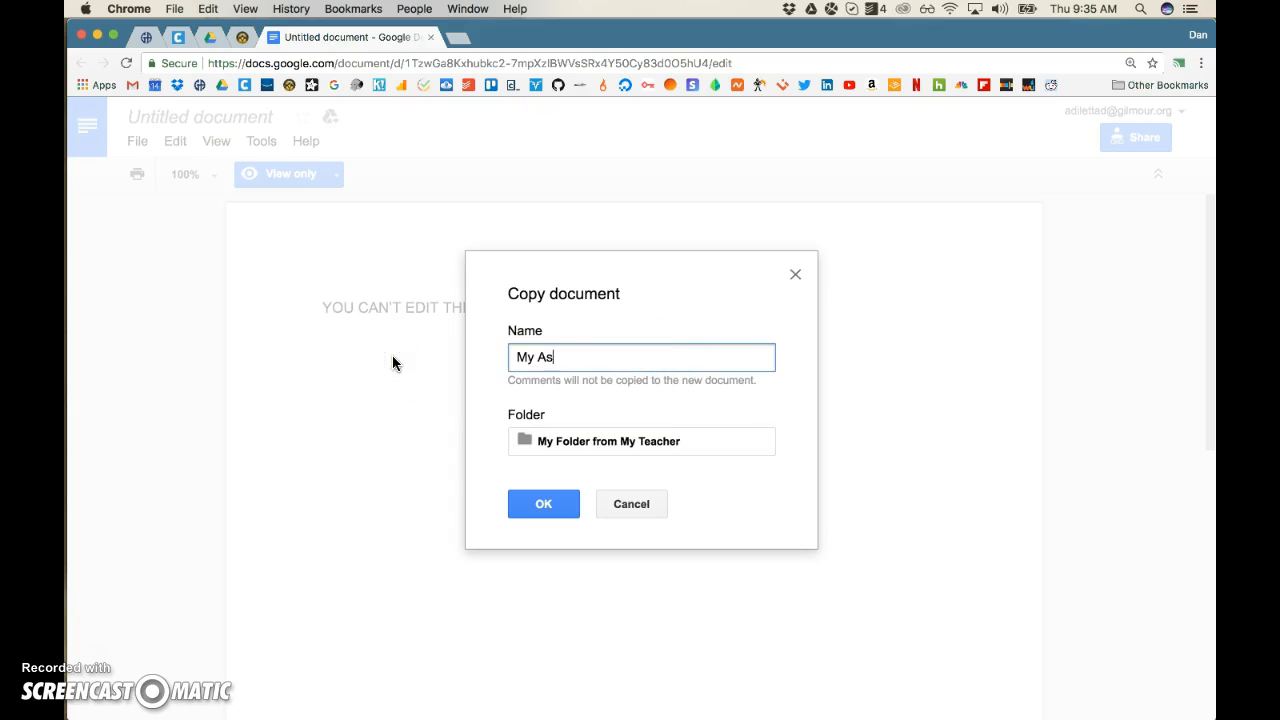
{"action": "type", "text": "signment"}
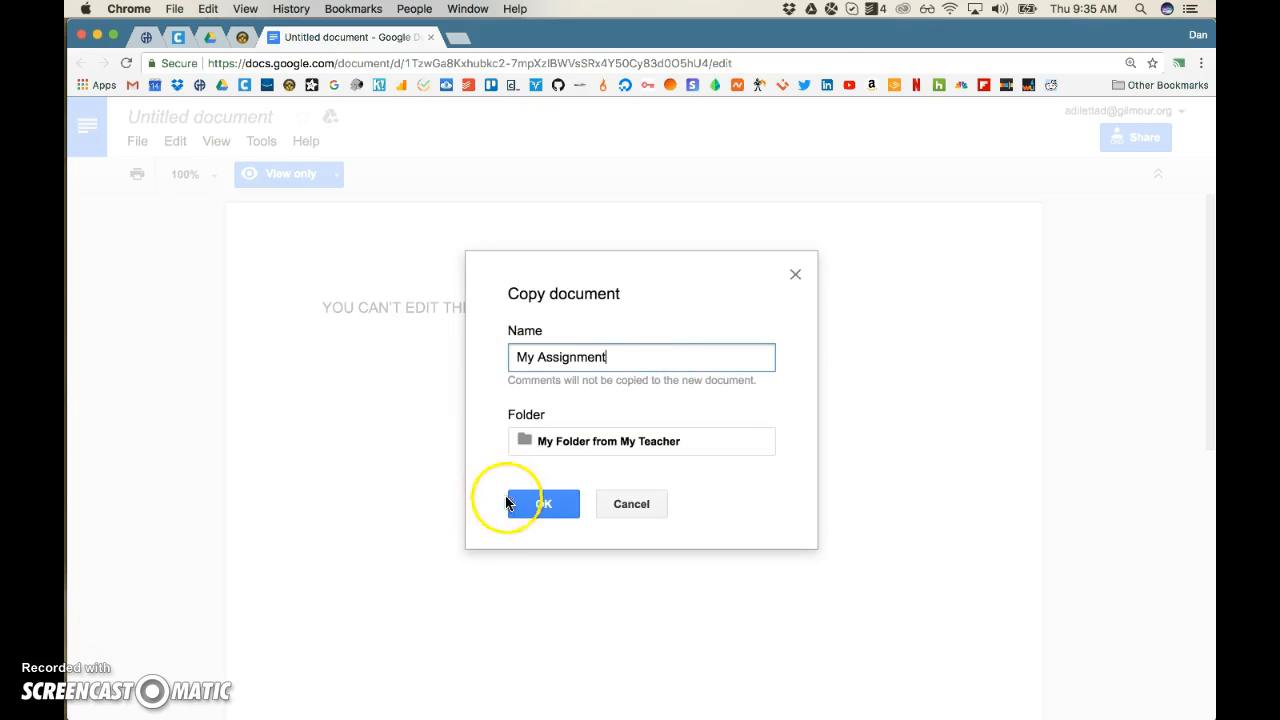
{"action": "left_click", "coordinate": [544, 504]}
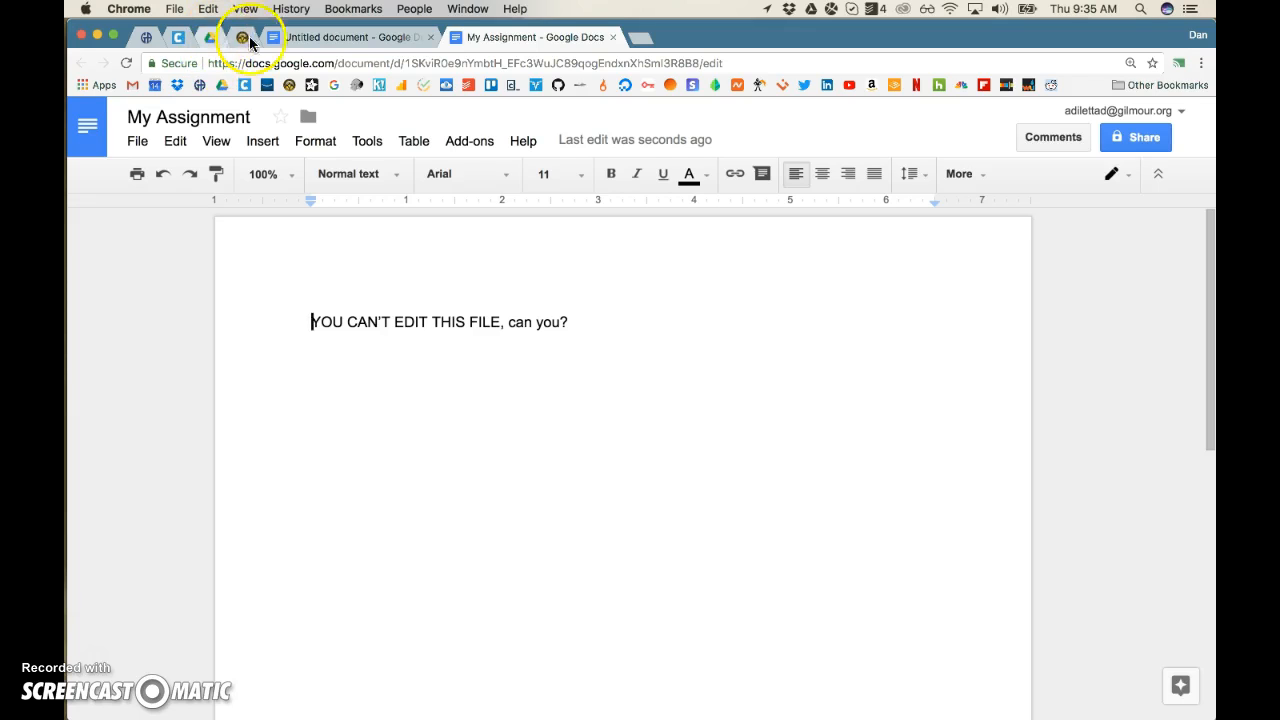
Step: Return to the original view-only Untitled document
{"action": "left_click", "coordinate": [350, 36]}
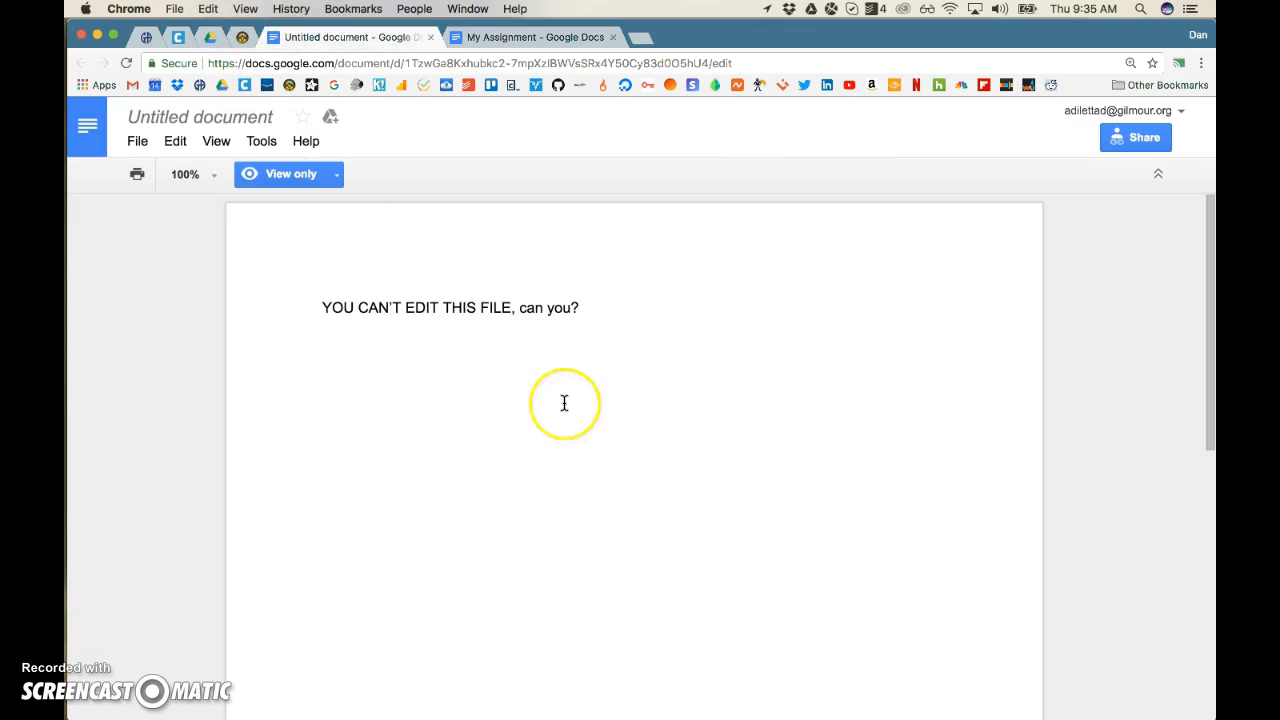
{"action": "mouse_move", "coordinate": [362, 168]}
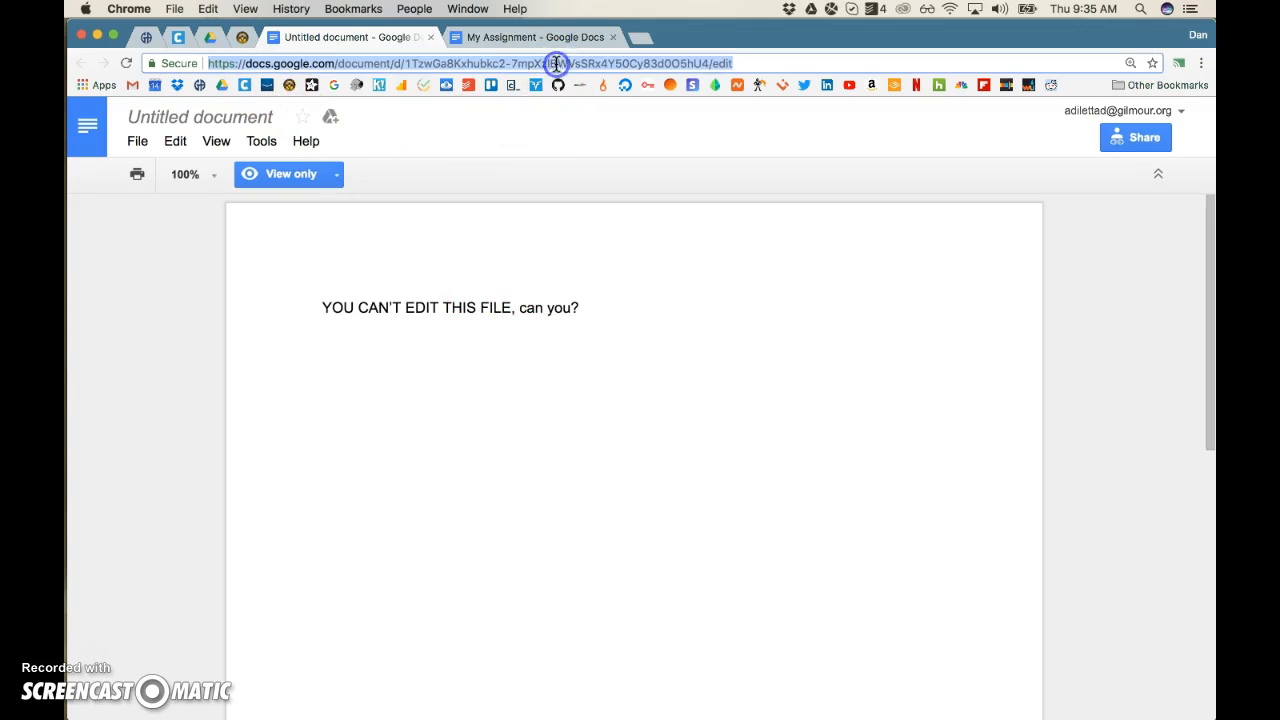
{"action": "mouse_move", "coordinate": [240, 48]}
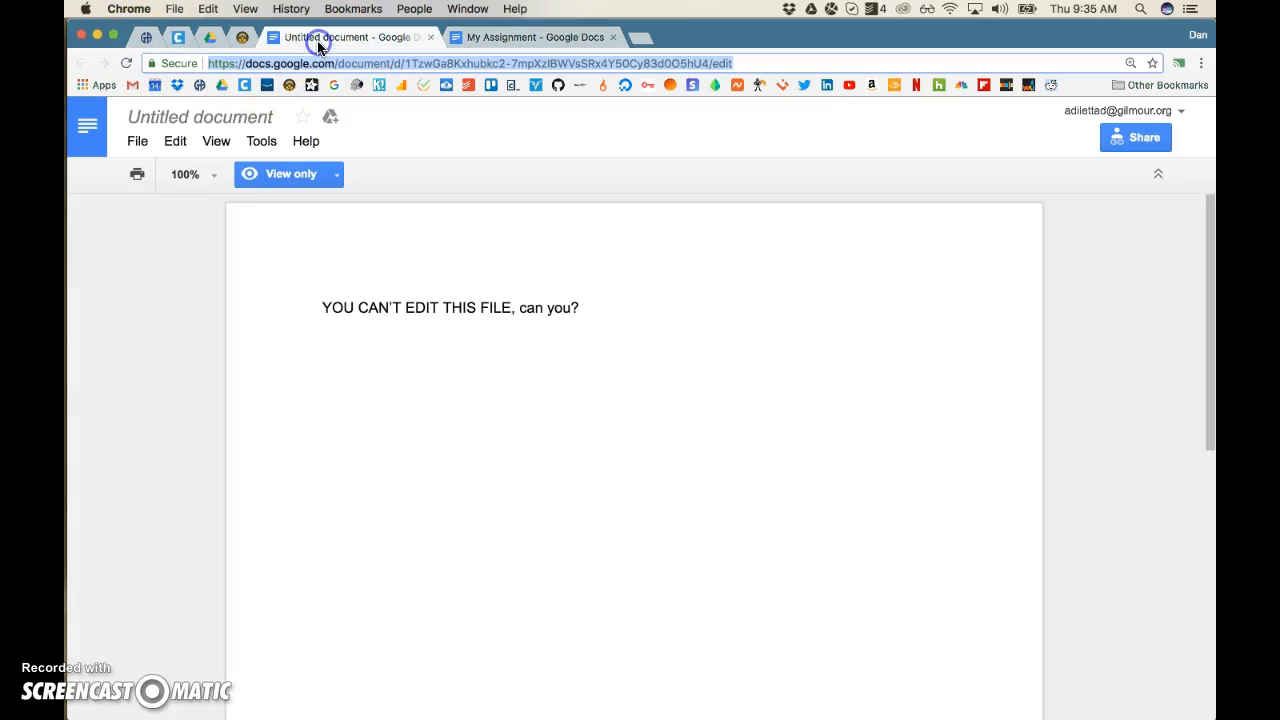
Step: Make a second copy with the default name Copy of Untitled document in My Drive
{"action": "left_click", "coordinate": [136, 140]}
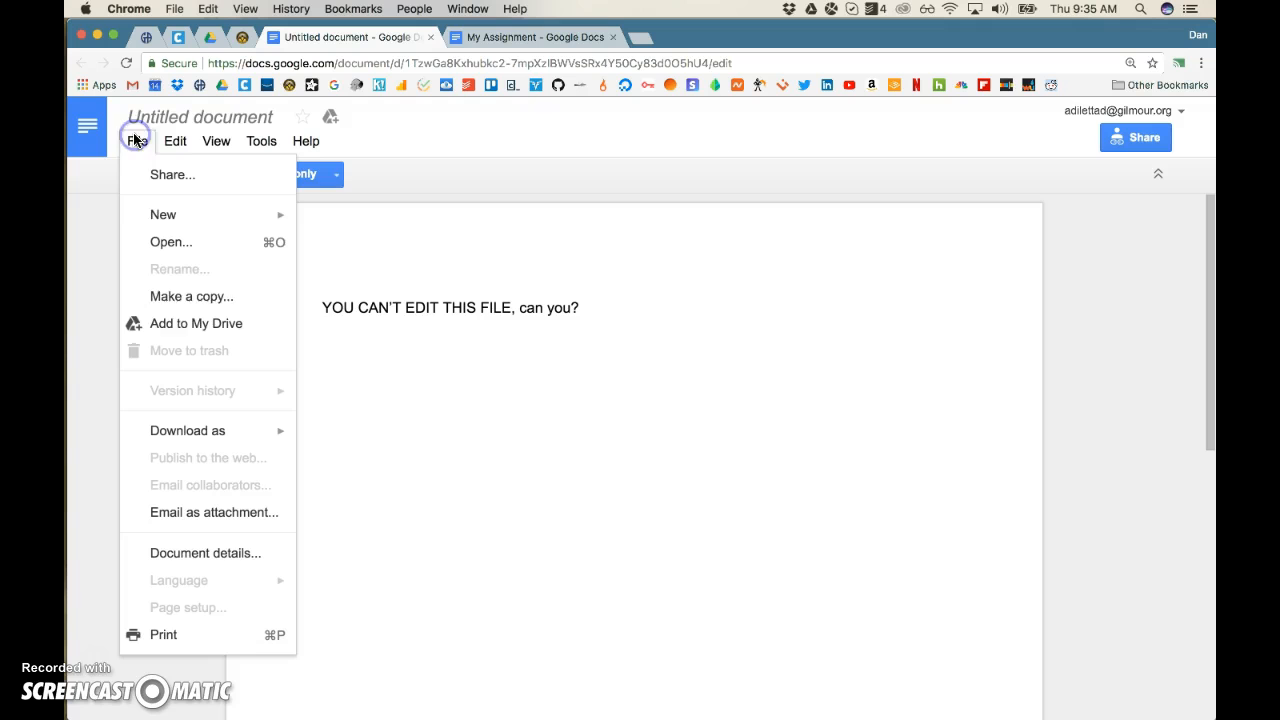
{"action": "left_click", "coordinate": [192, 296]}
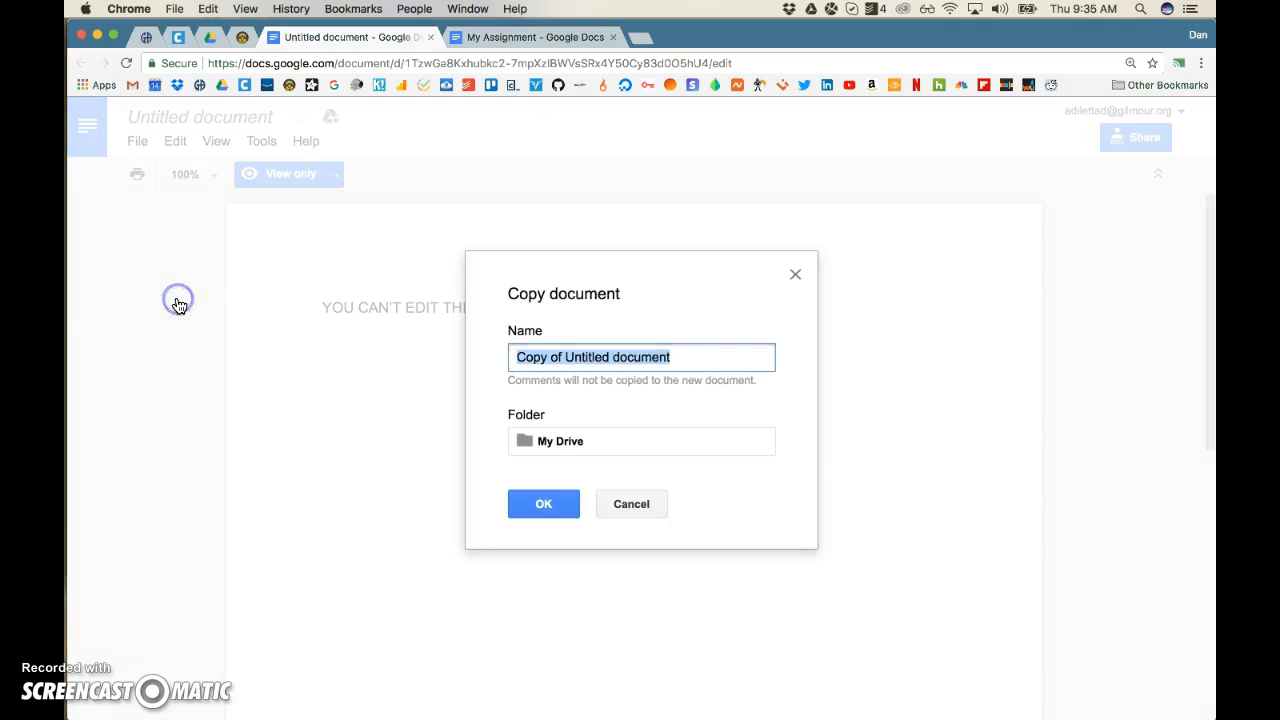
{"action": "mouse_move", "coordinate": [530, 572]}
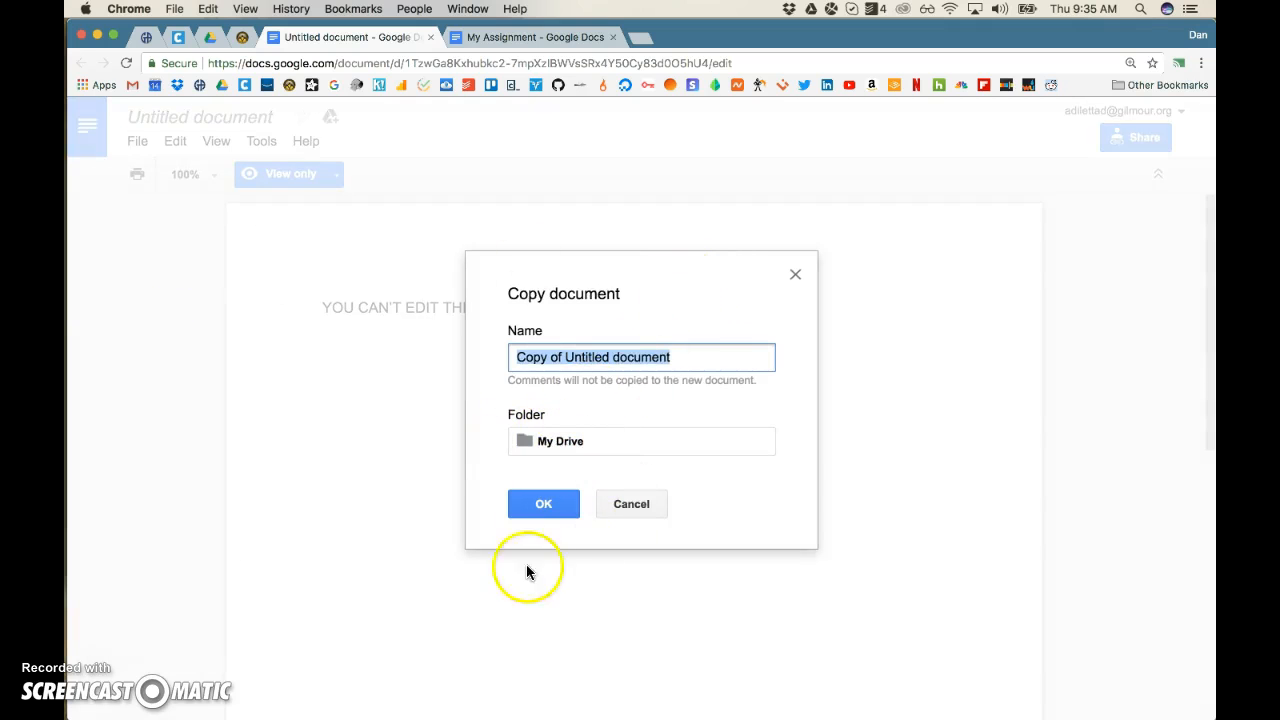
{"action": "left_click", "coordinate": [544, 504]}
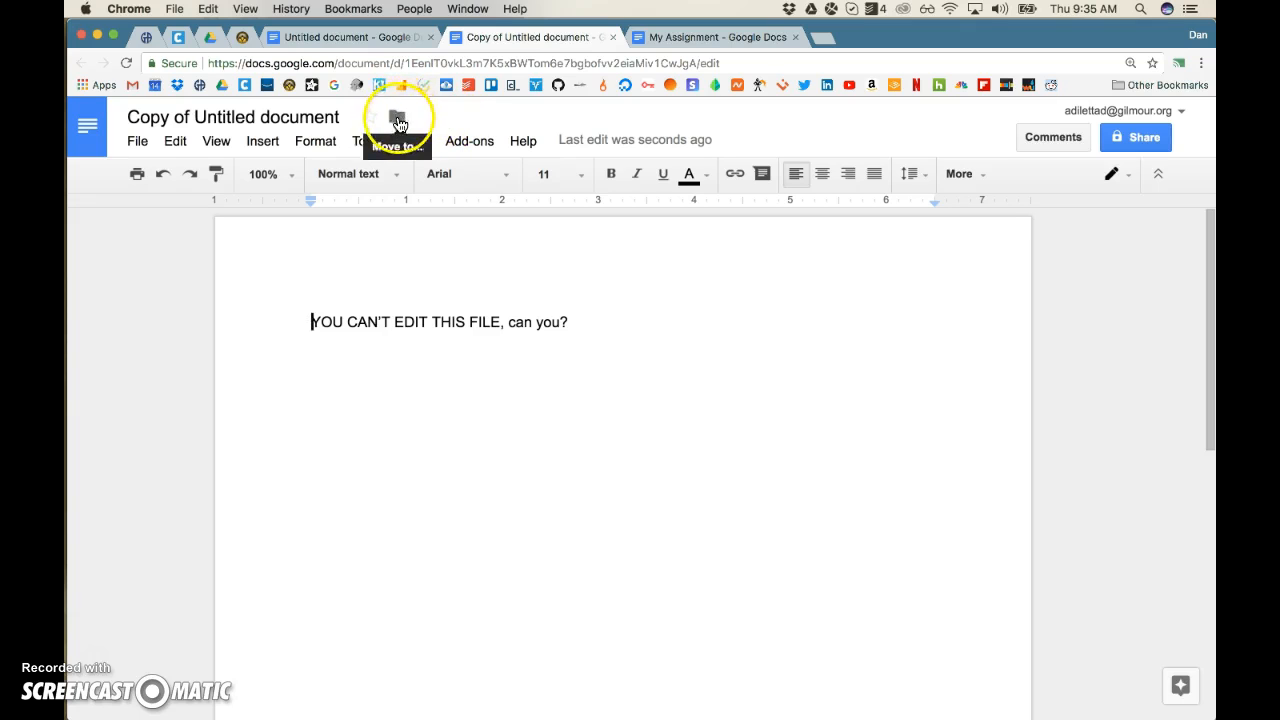
{"action": "mouse_move", "coordinate": [398, 120]}
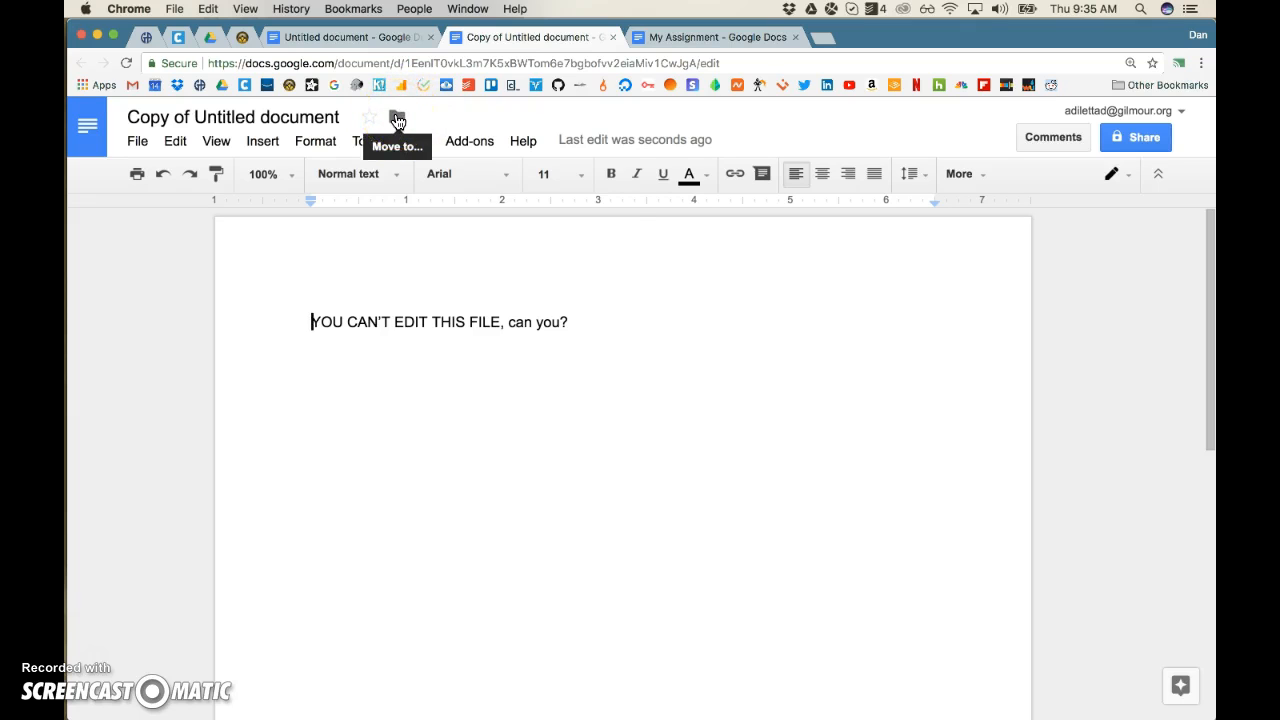
Step: Move Copy of Untitled document from My Drive into My Folder from My Teacher
{"action": "left_click", "coordinate": [396, 116]}
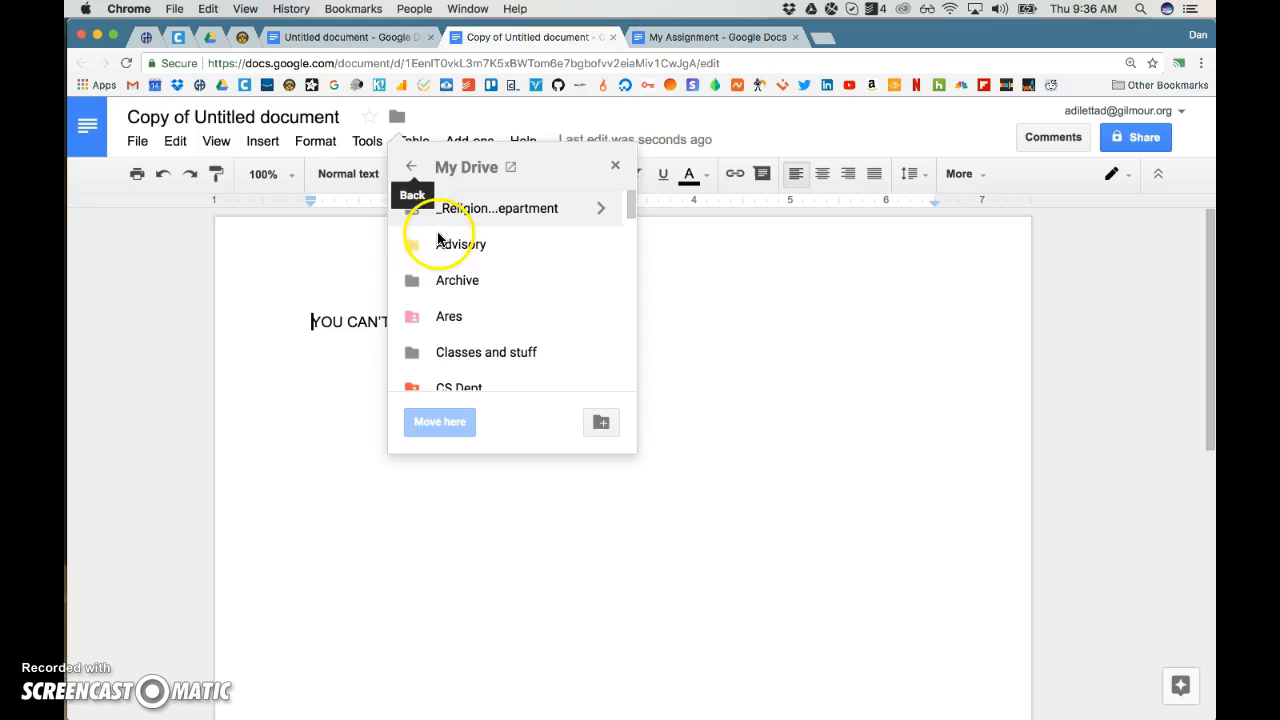
{"action": "left_click", "coordinate": [486, 352]}
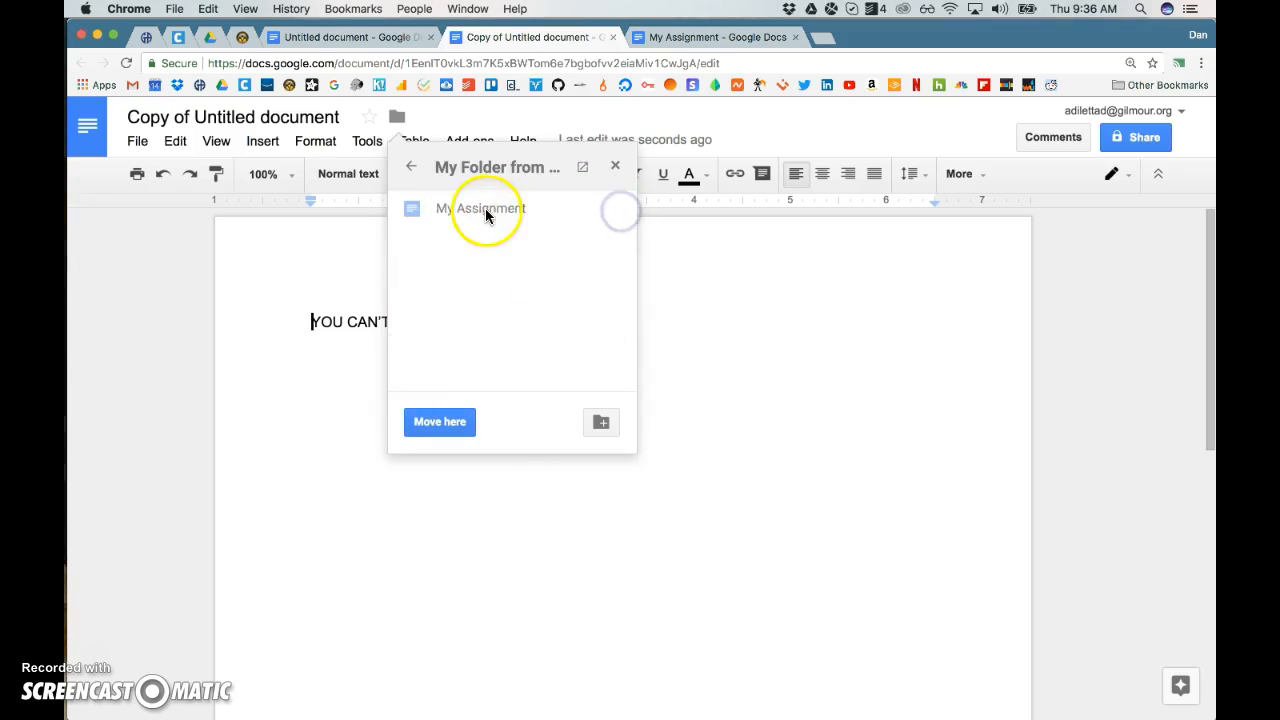
{"action": "left_click", "coordinate": [440, 420]}
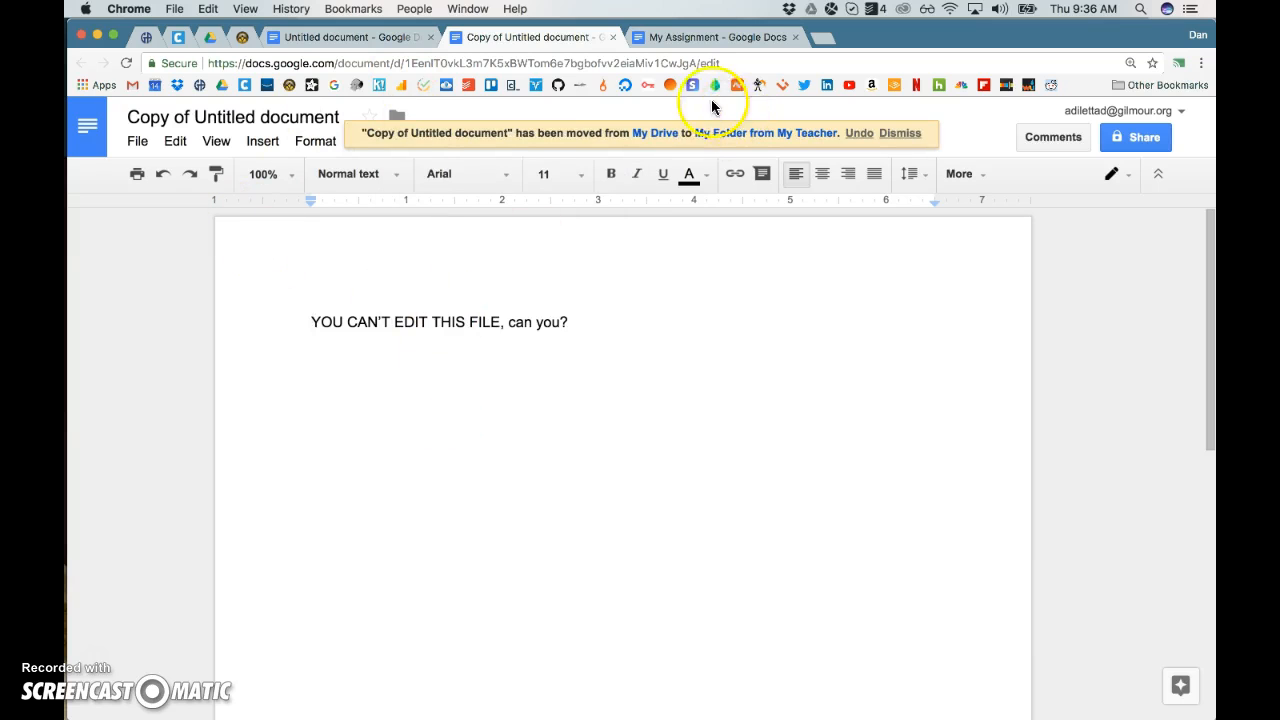
{"action": "mouse_move", "coordinate": [756, 136]}
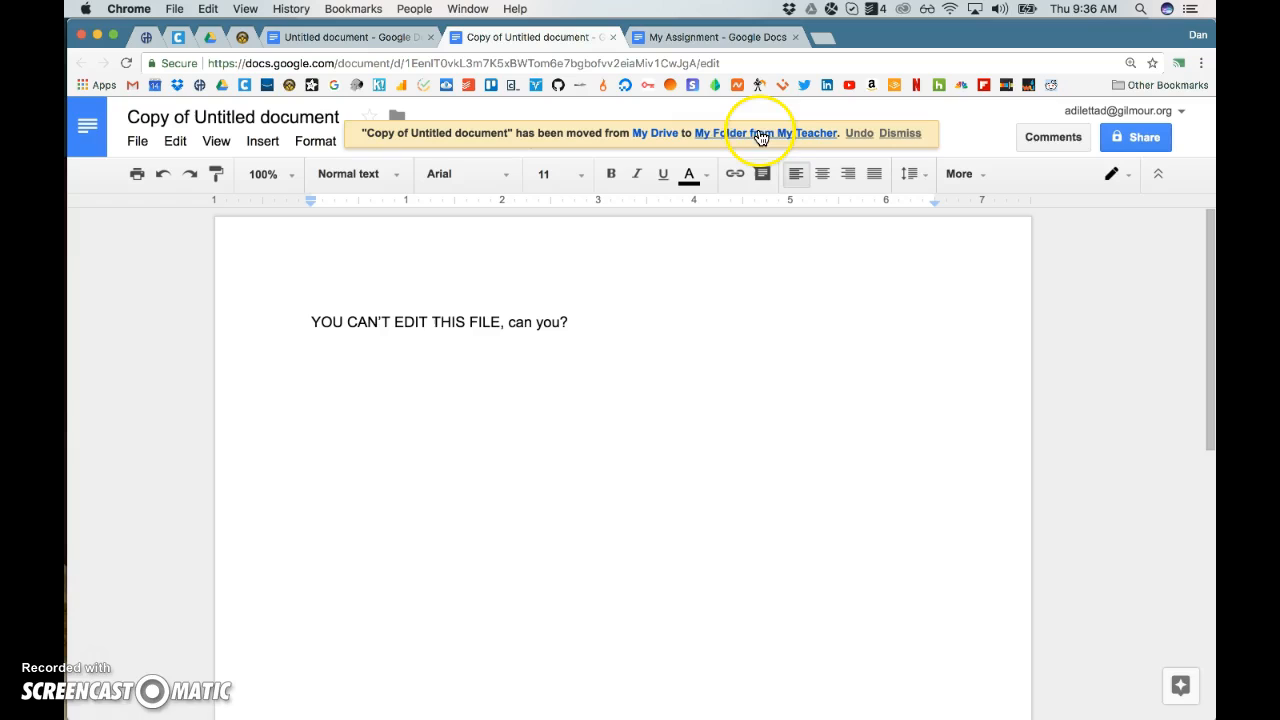
{"action": "mouse_move", "coordinate": [472, 270]}
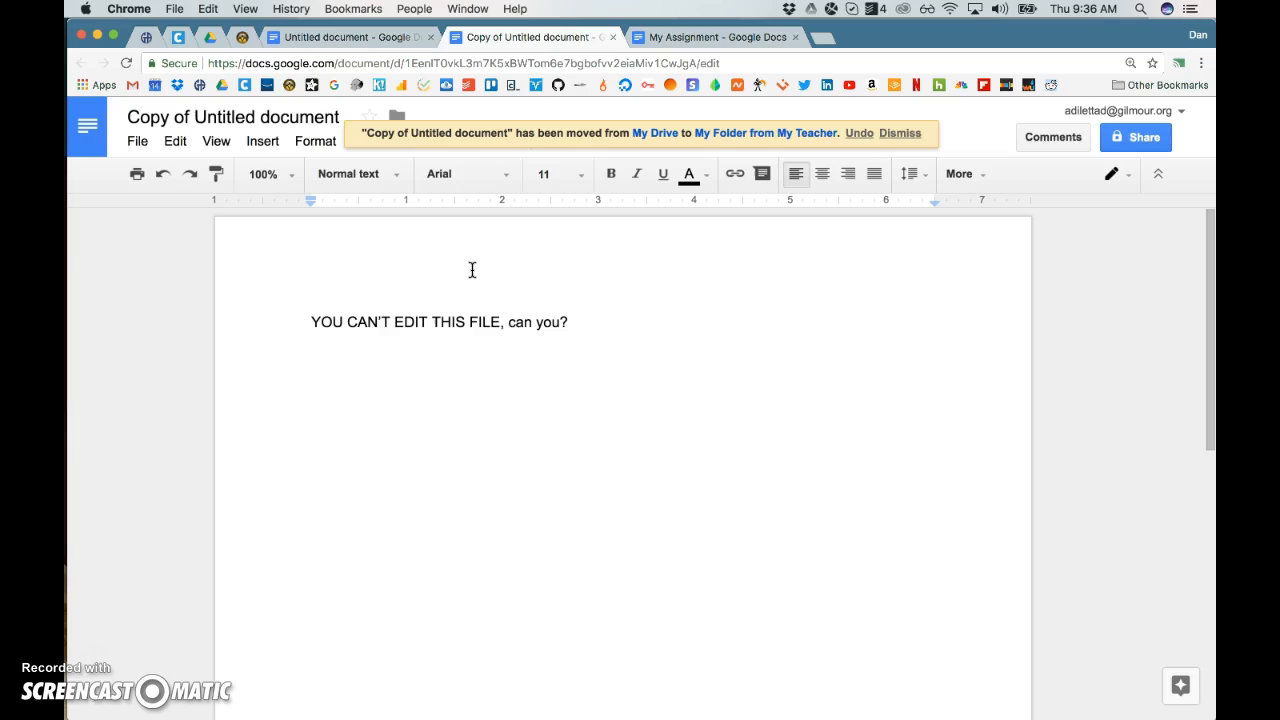
Step: Dismiss the banner confirming the move to My Folder from My Teacher
{"action": "left_click", "coordinate": [900, 132]}
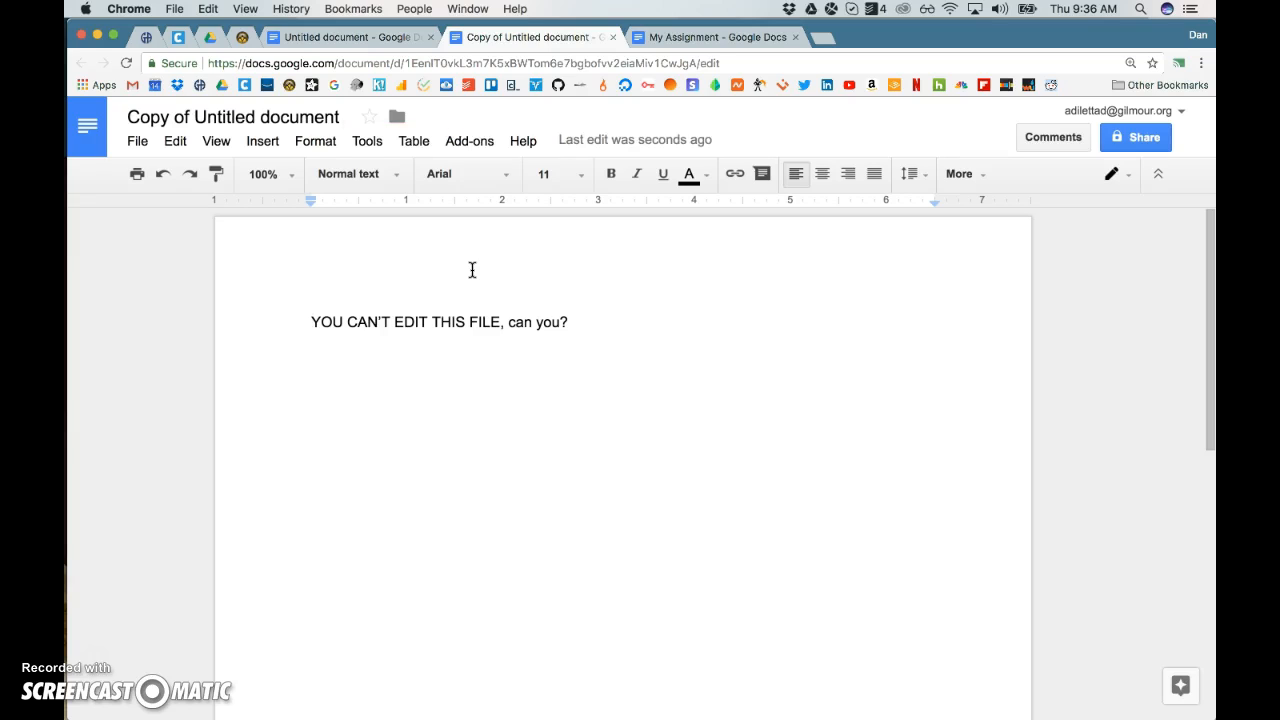